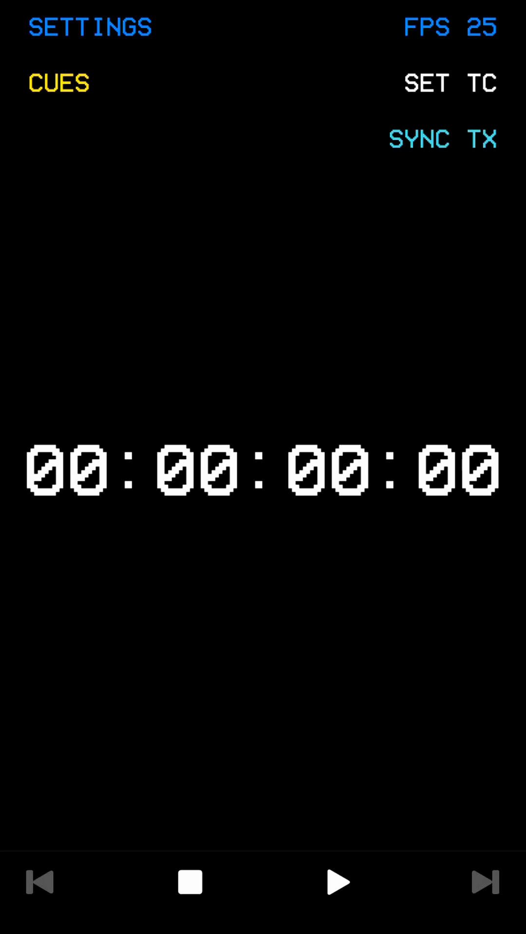
Step: Start timecode running from 00:00:00:00 at 25 fps, then bring up the cue list
click(337, 882)
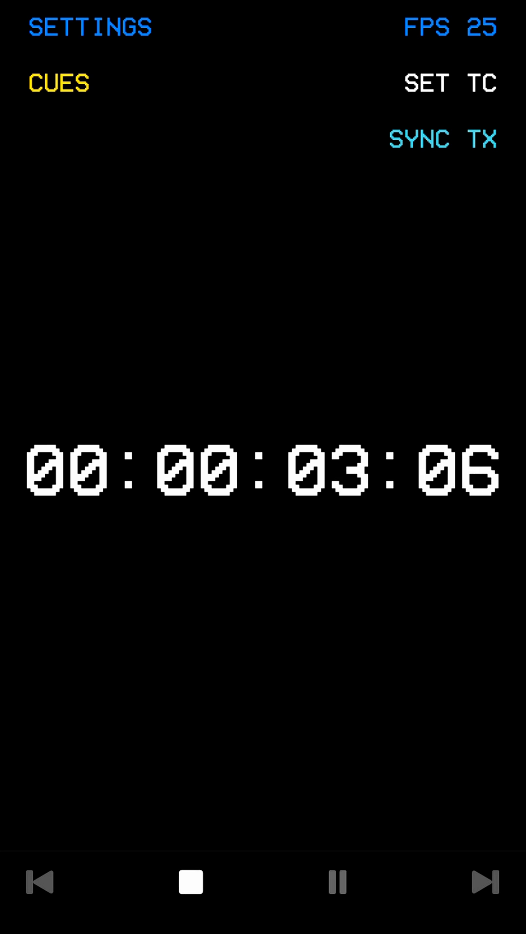
click(426, 83)
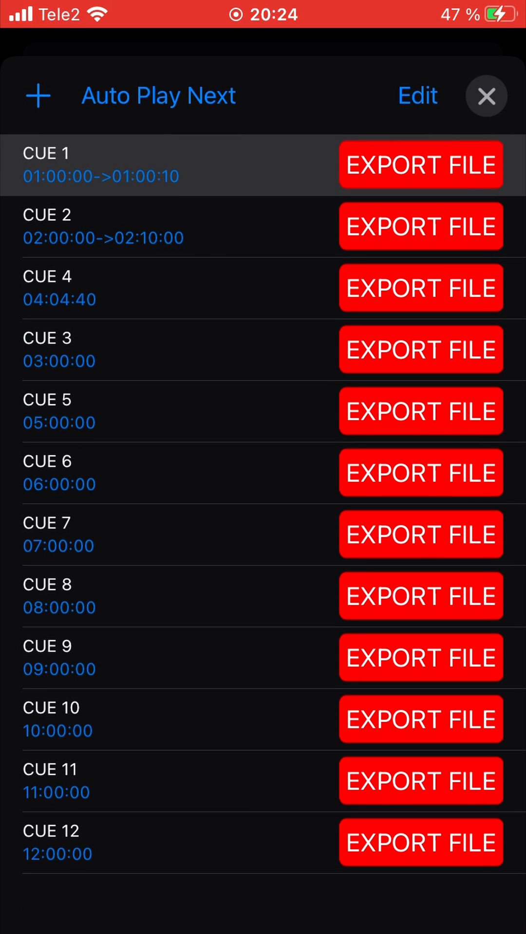
Step: Enter and leave the cue list's Edit mode to reveal the reorder/delete controls
click(418, 96)
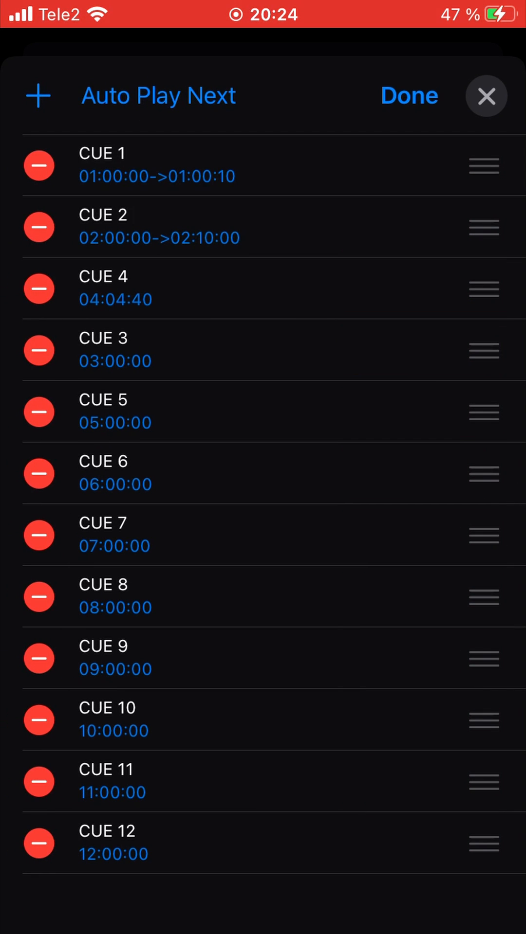
click(408, 95)
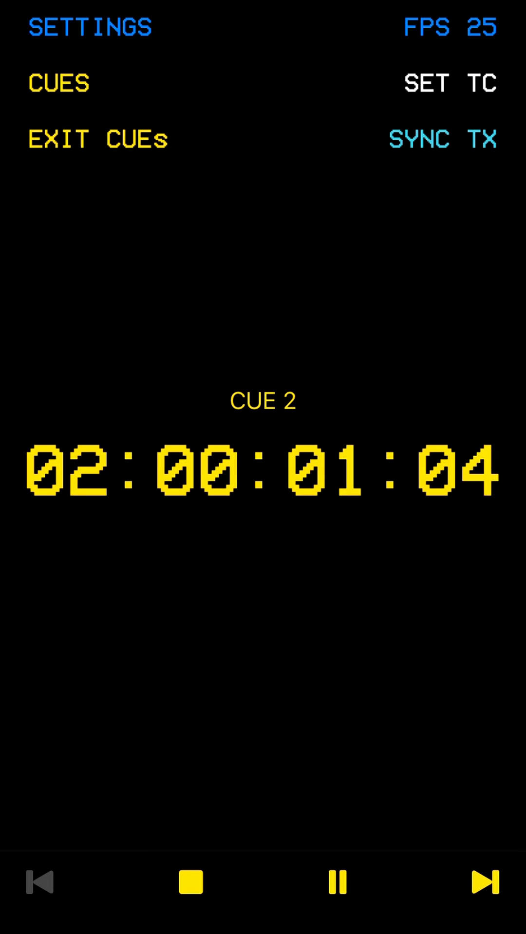
Step: Skip between cues to play CUE 1, CUE 3 and CUE 7, then return to the cue list
click(38, 884)
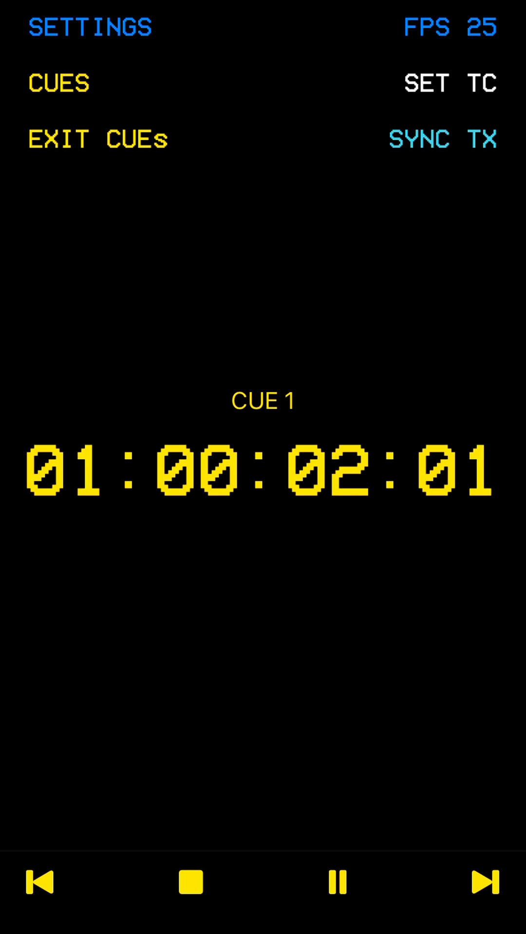
click(487, 882)
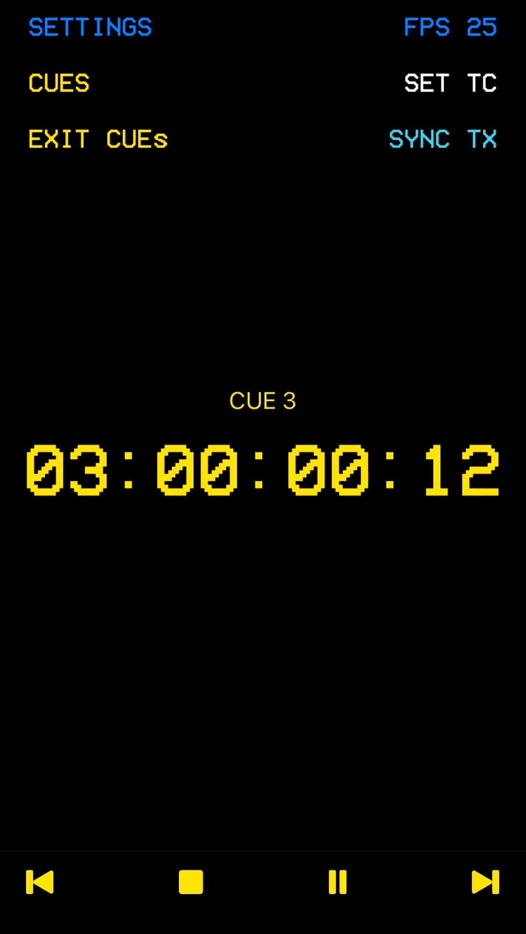
click(487, 881)
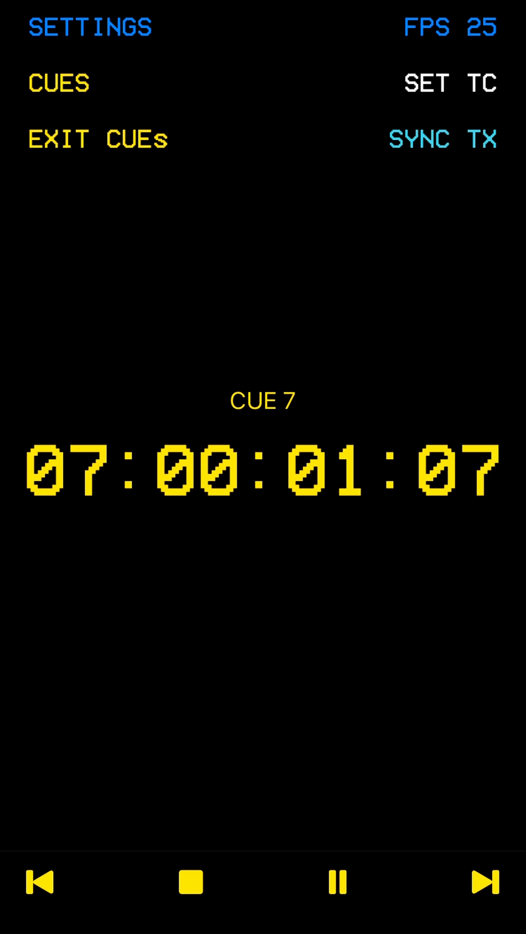
click(59, 83)
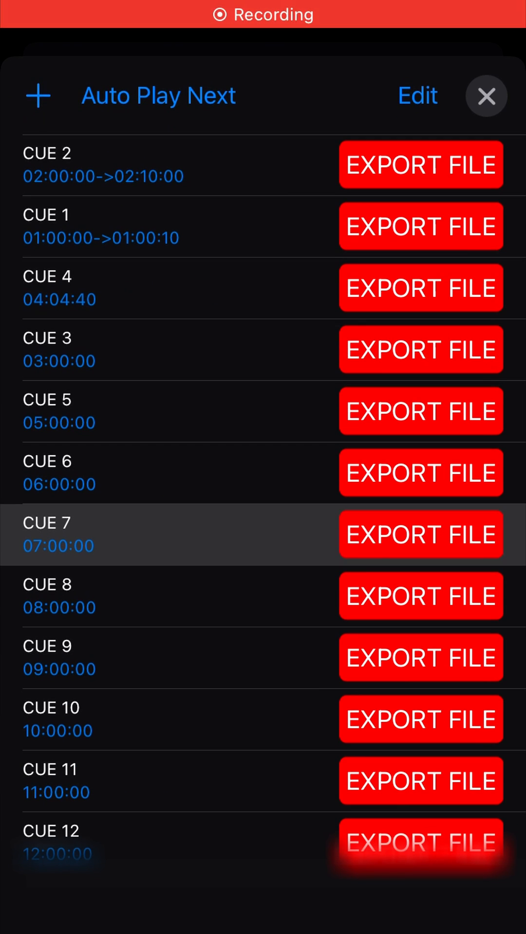
Step: Export CUE 12 as a timecode file via its EXPORT FILE control
click(421, 225)
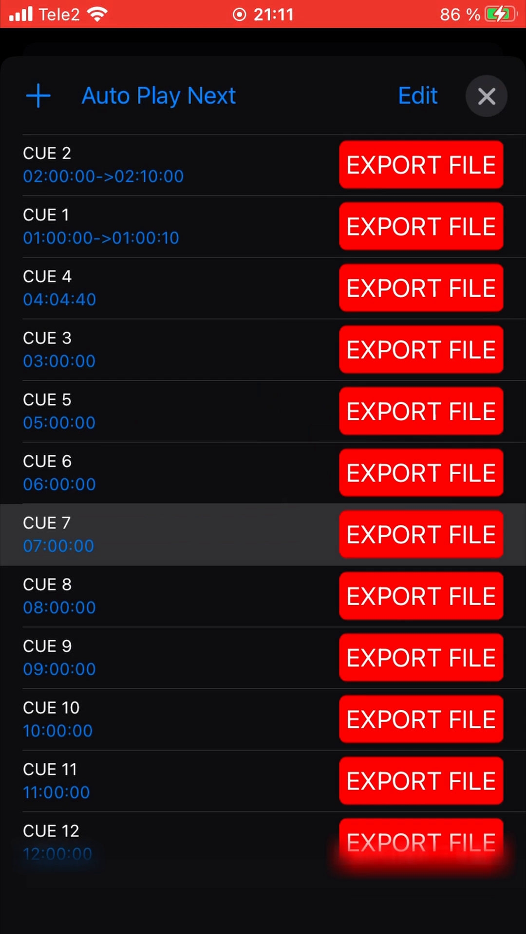
click(420, 227)
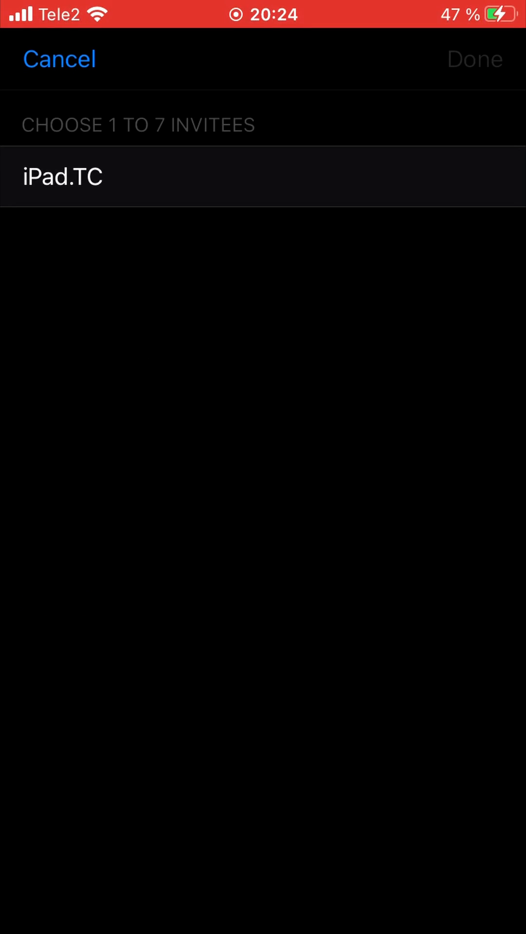
Step: Sync with the iPad.TC device, then switch Real Time Mode on in Settings
click(62, 176)
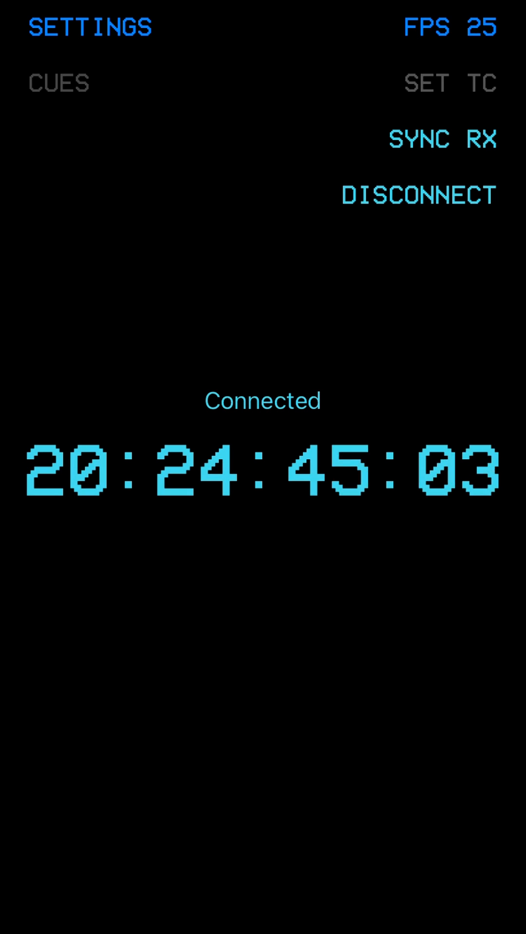
click(90, 26)
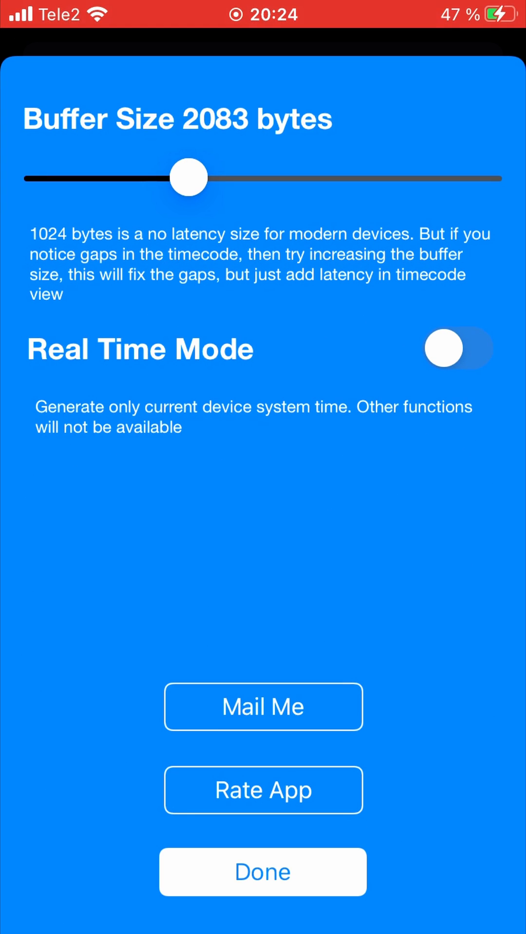
click(457, 370)
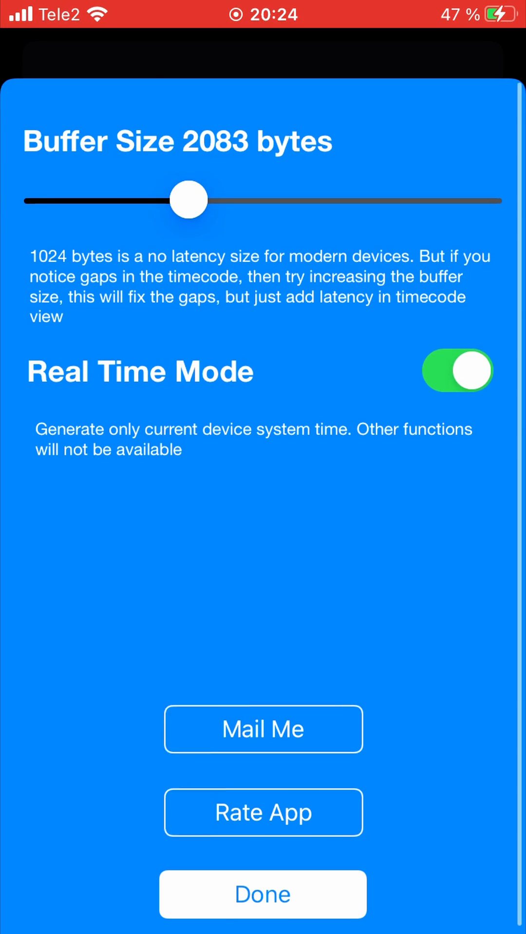